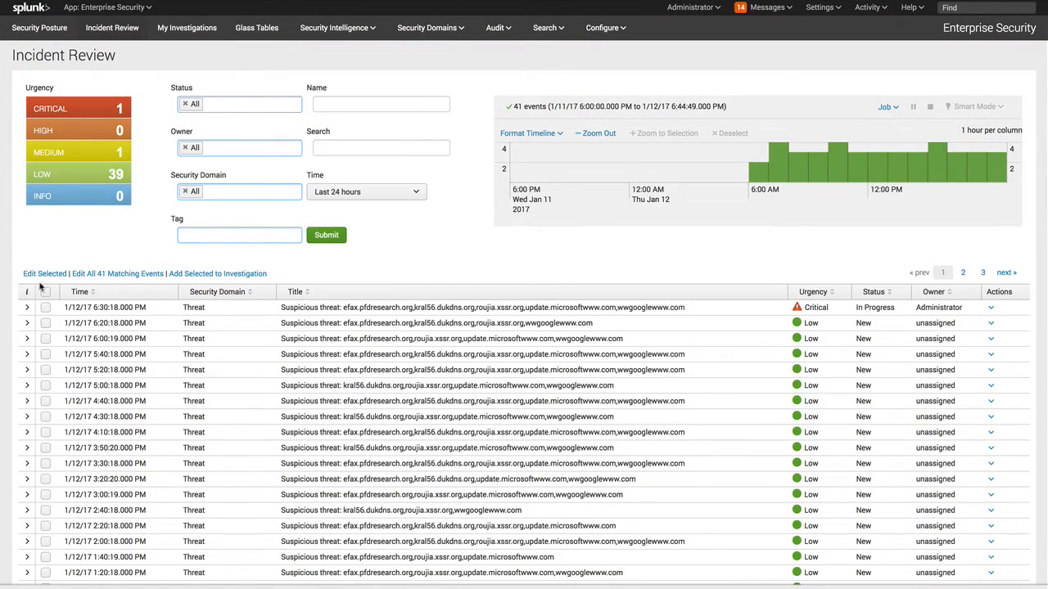
Expand the critical notable event row and bring up its Actions menu.
left_click(27, 308)
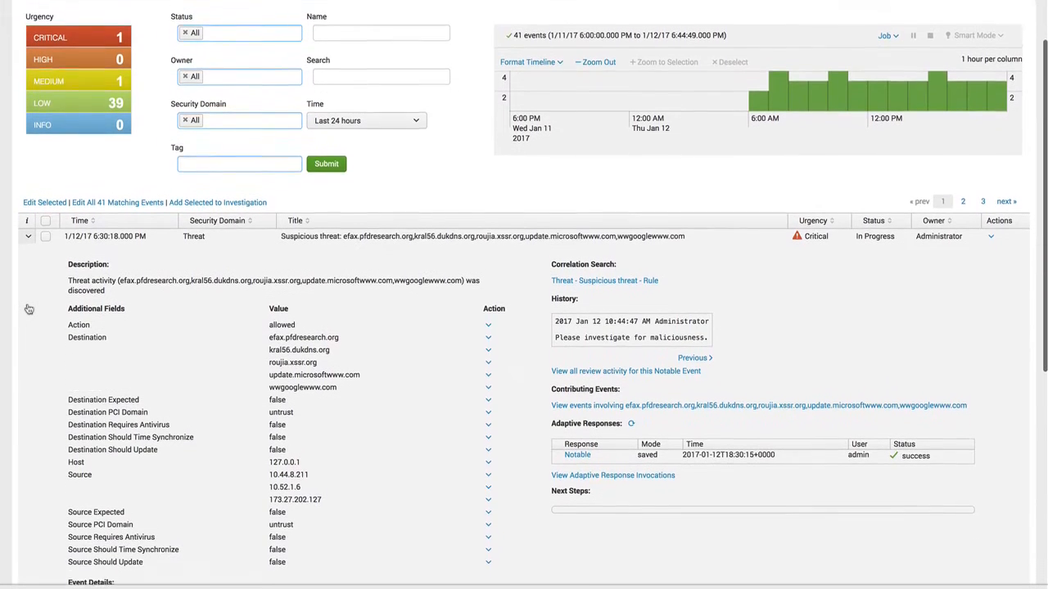
scroll("down", 3)
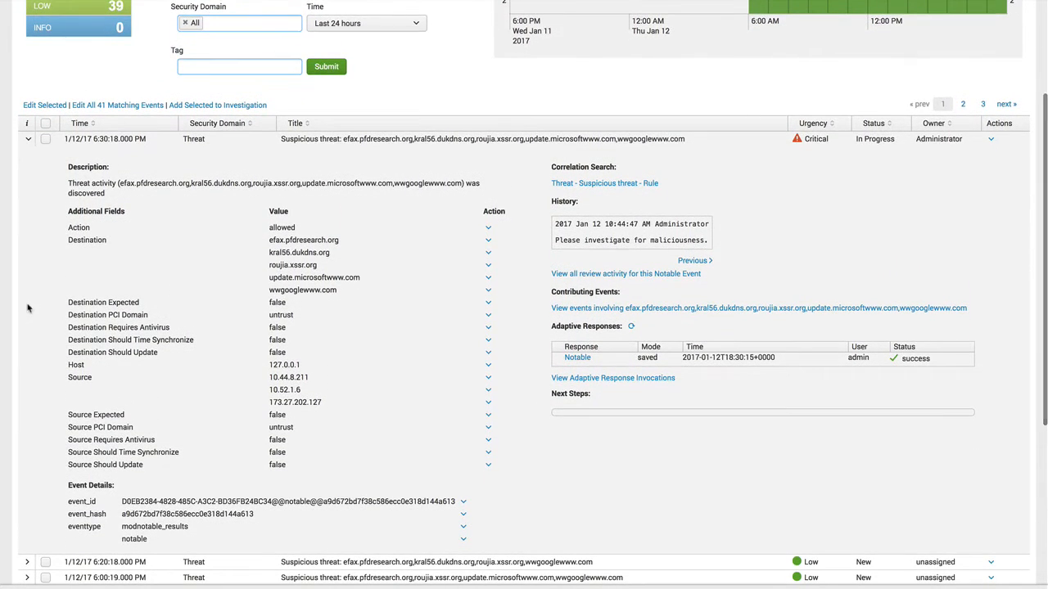
mouse_move(696, 199)
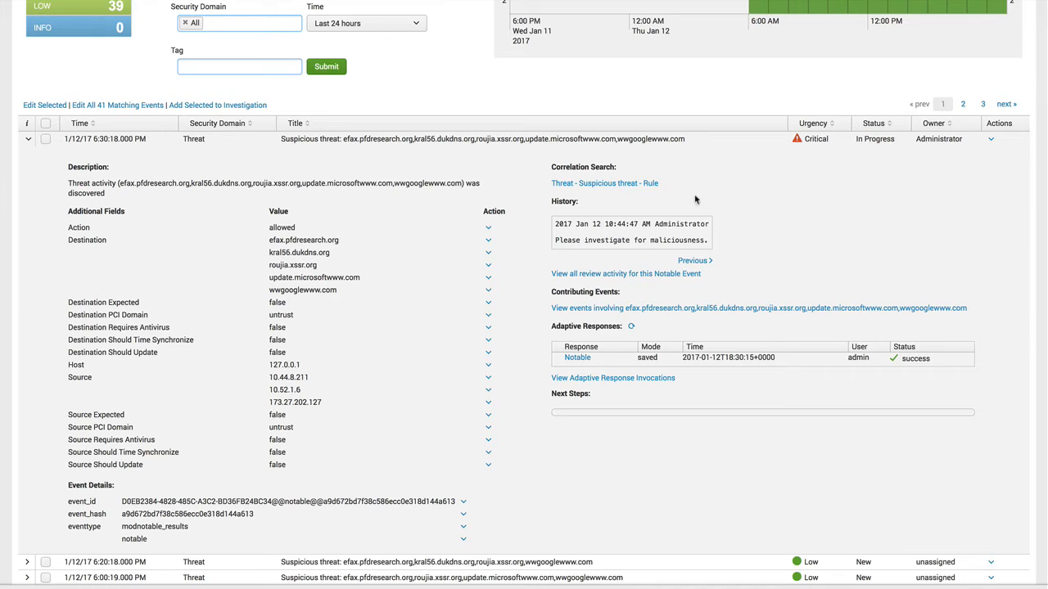
left_click(990, 137)
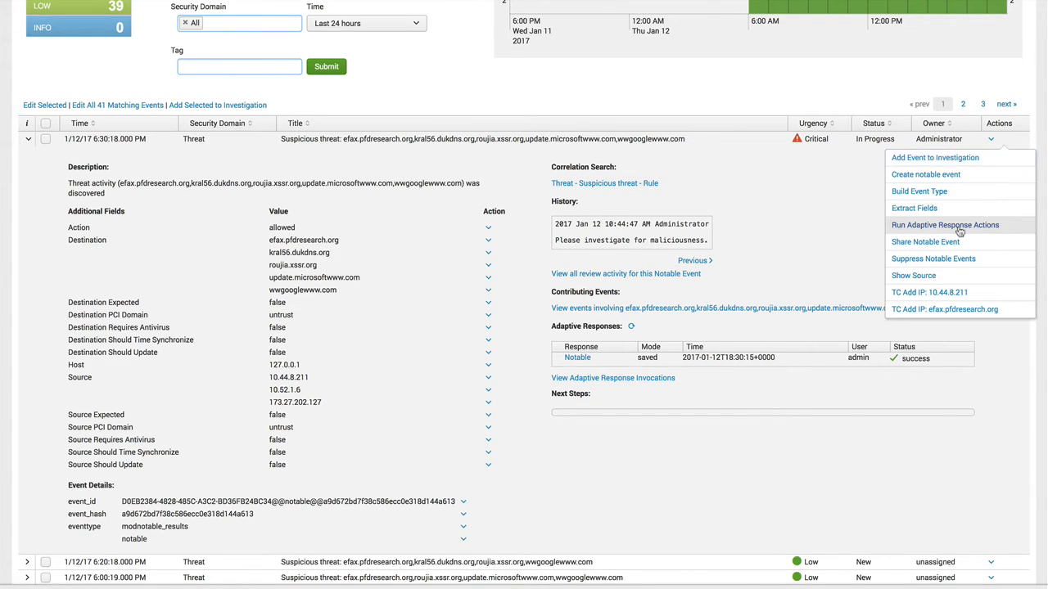
Run an Analyze with ThreatStream adaptive response on the 'dest' field with tag 'Splunk'.
left_click(944, 224)
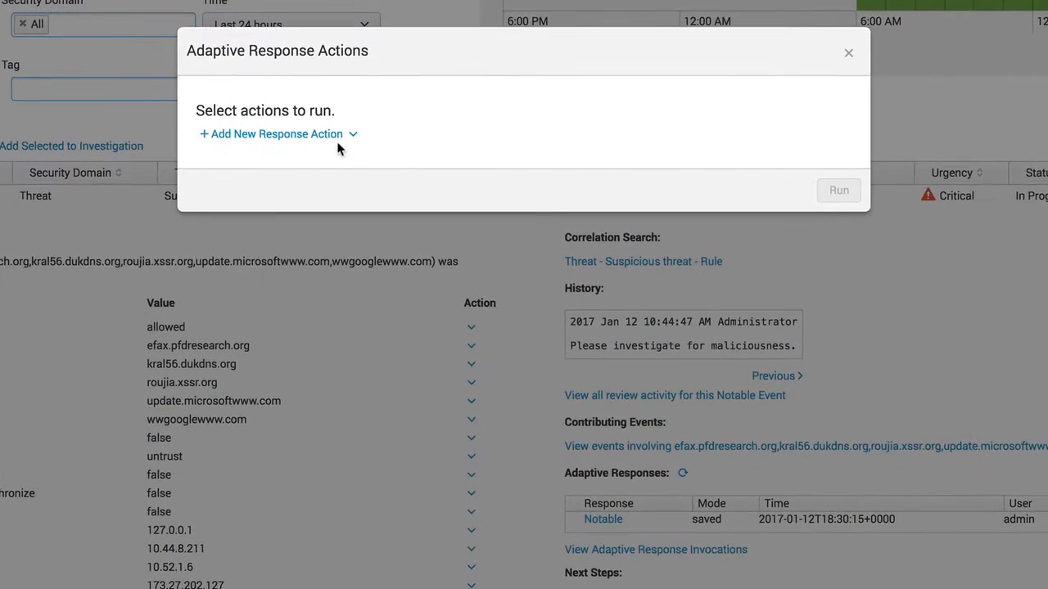
left_click(271, 134)
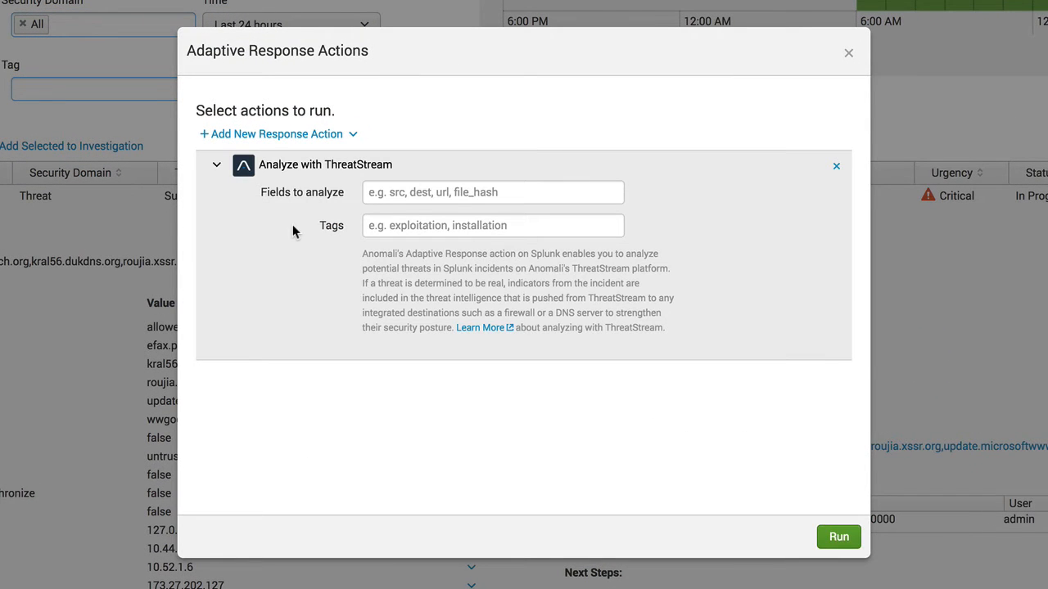
left_click(493, 192)
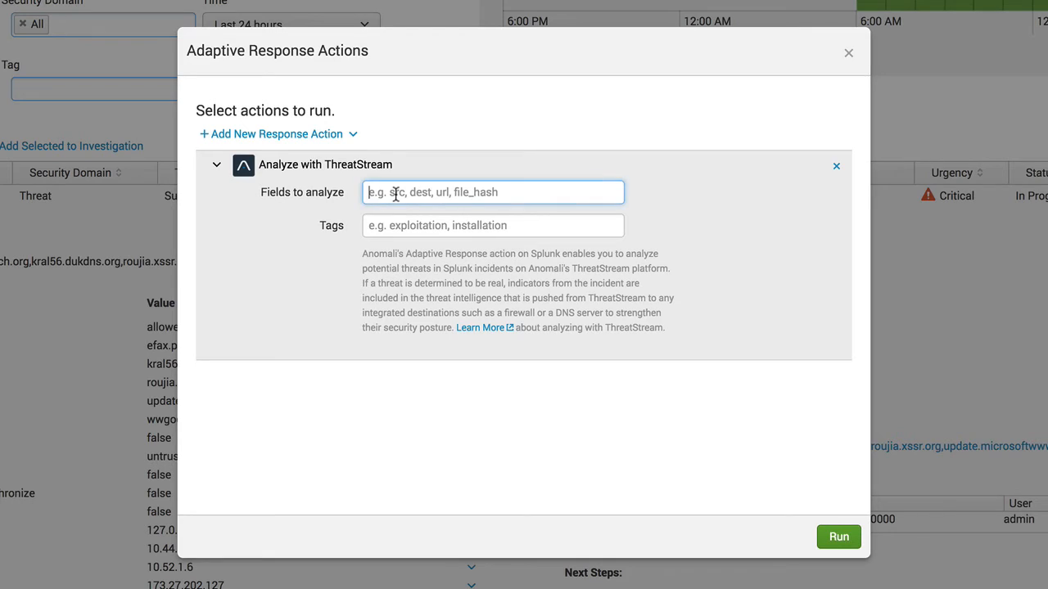
type("dest")
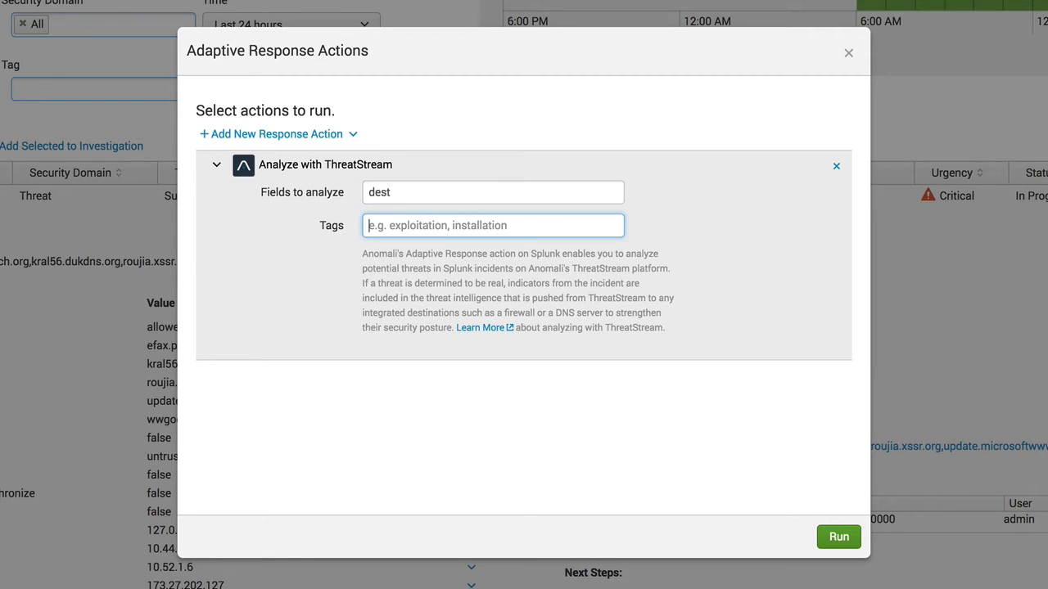
type("Splun")
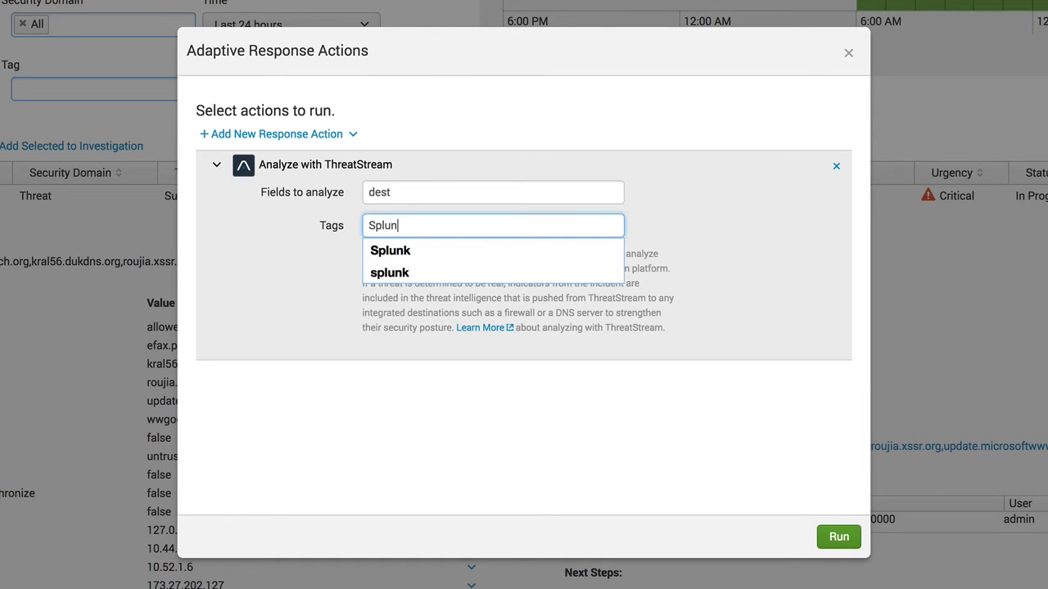
left_click(390, 251)
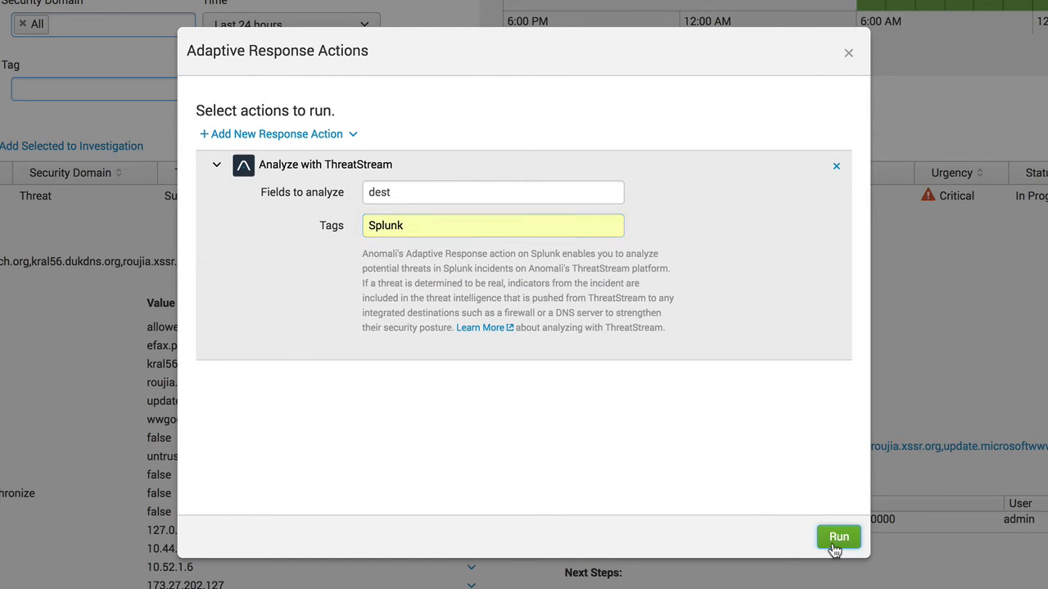
left_click(838, 537)
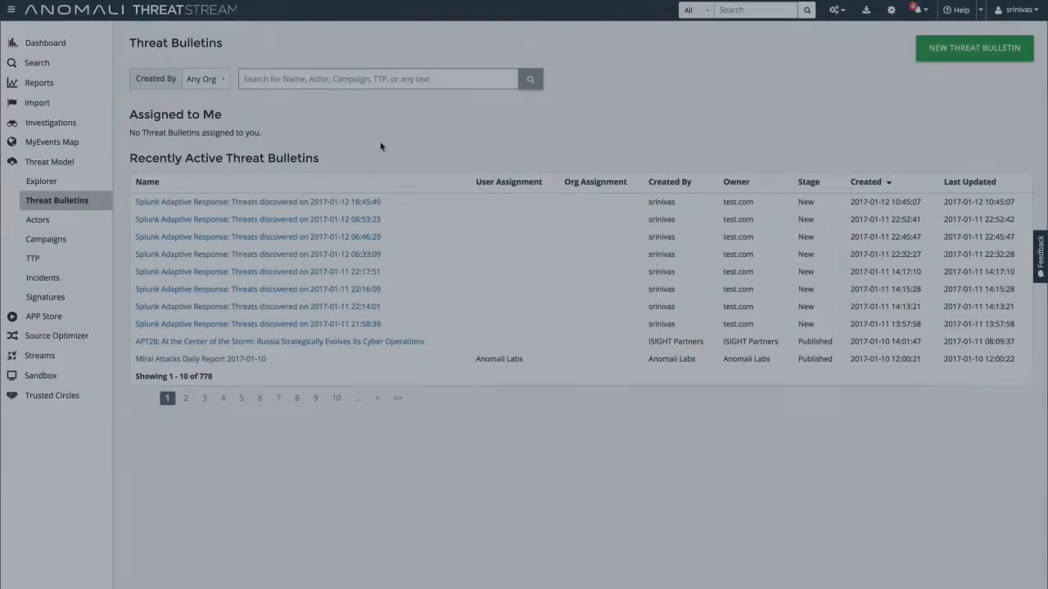
left_click(255, 201)
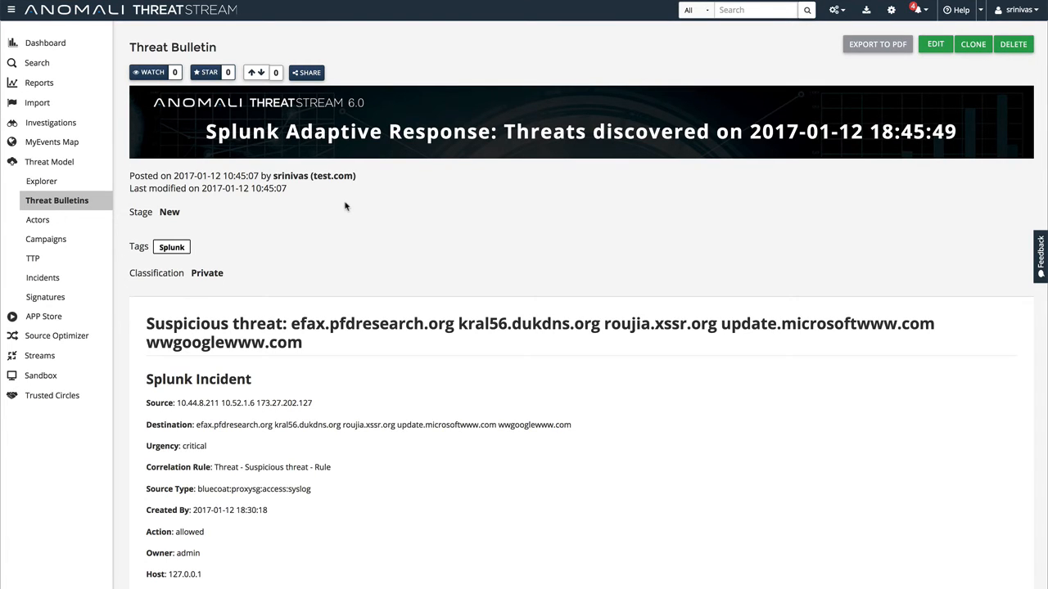
scroll("down", 3)
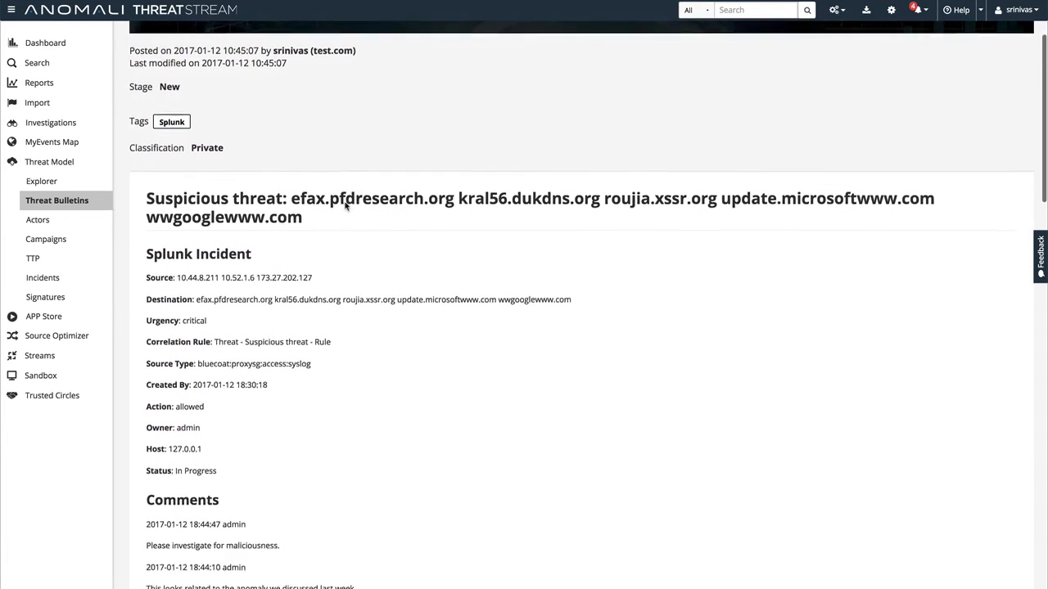
scroll("down", 3)
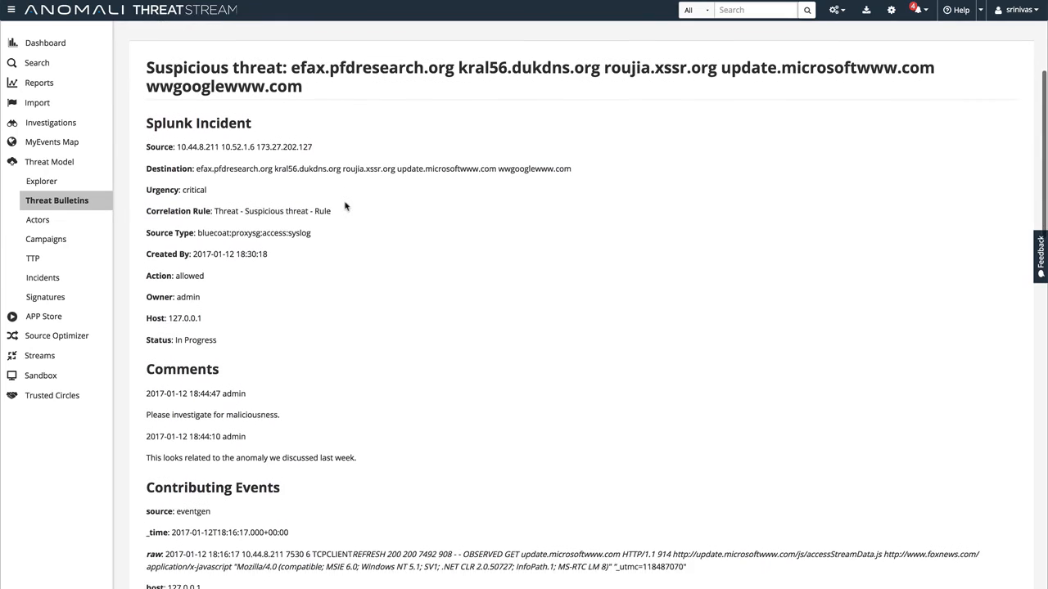
scroll("down", 3)
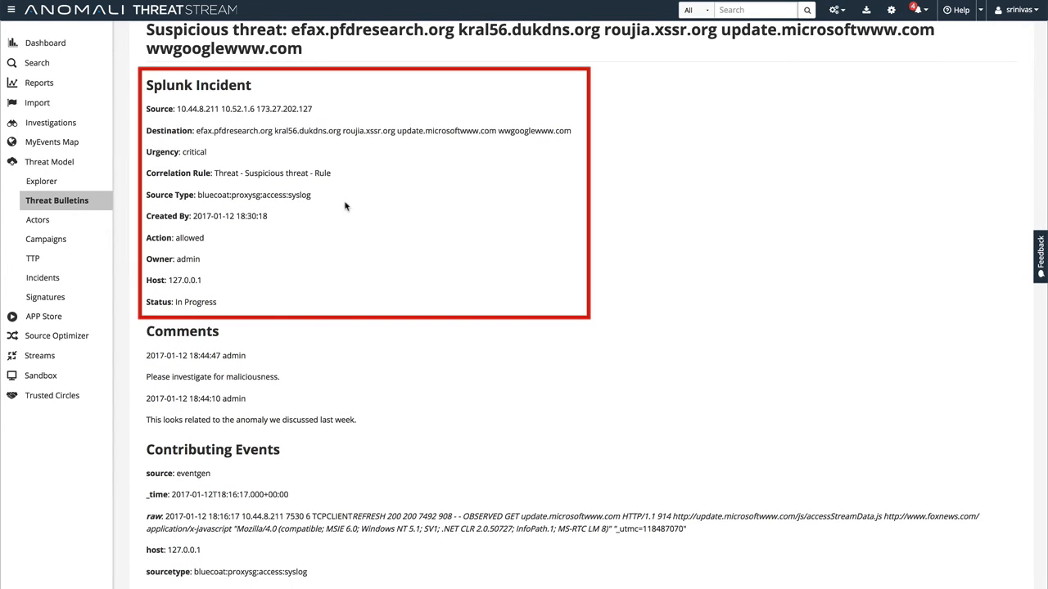
scroll("down", 3)
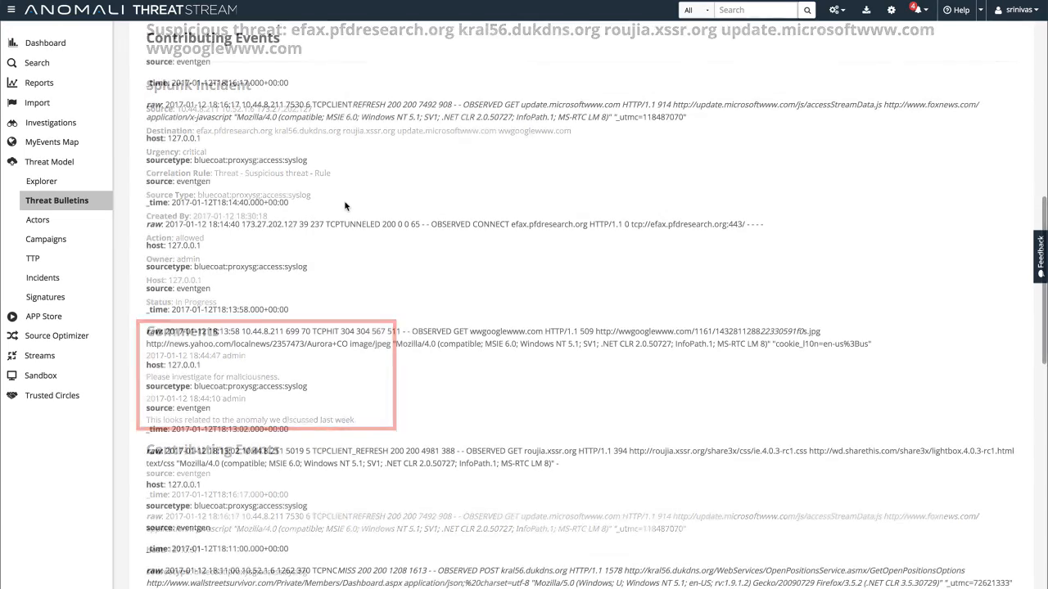
scroll("down", 3)
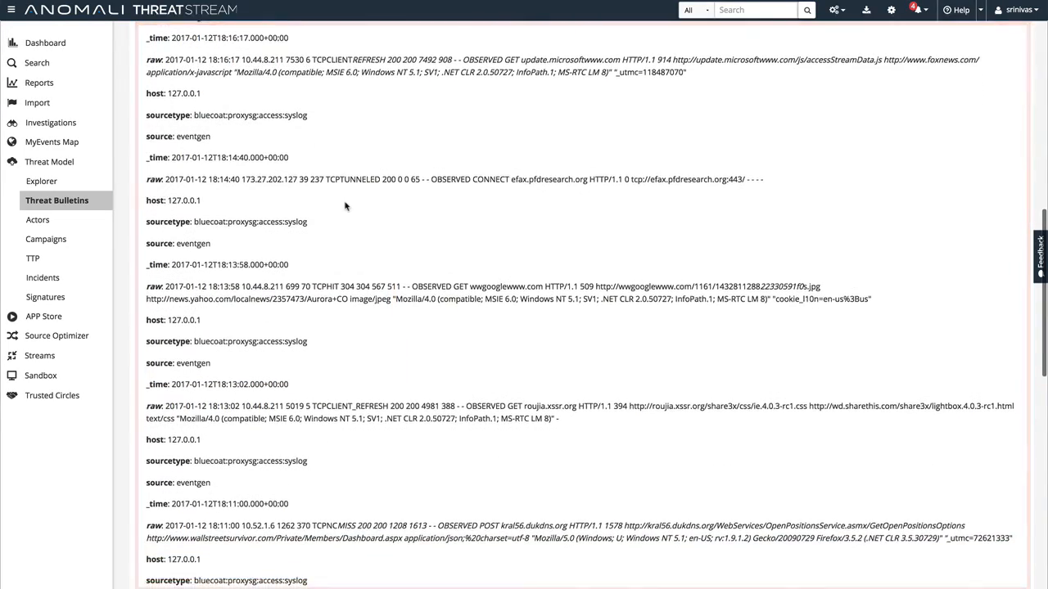
scroll("down", 3)
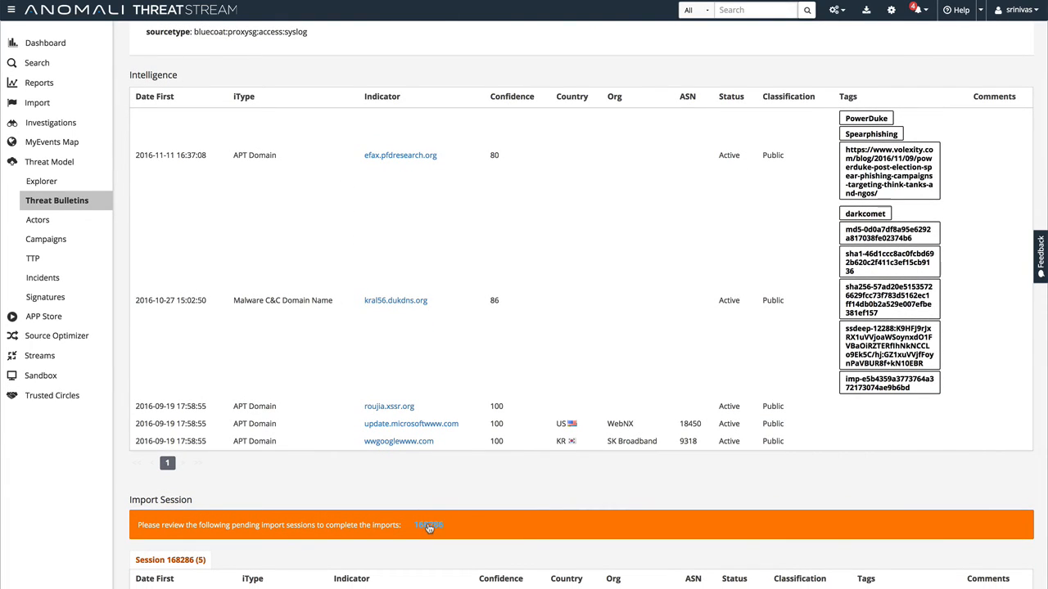
Review the pending import session, select all five Splunk-tagged indicators and submit them.
left_click(429, 524)
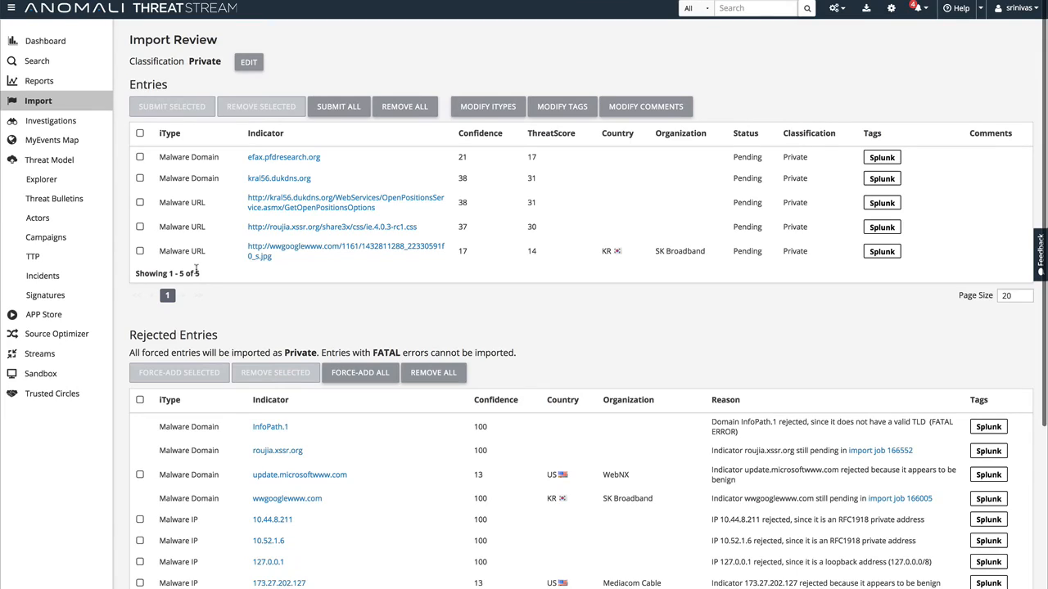
left_click(141, 132)
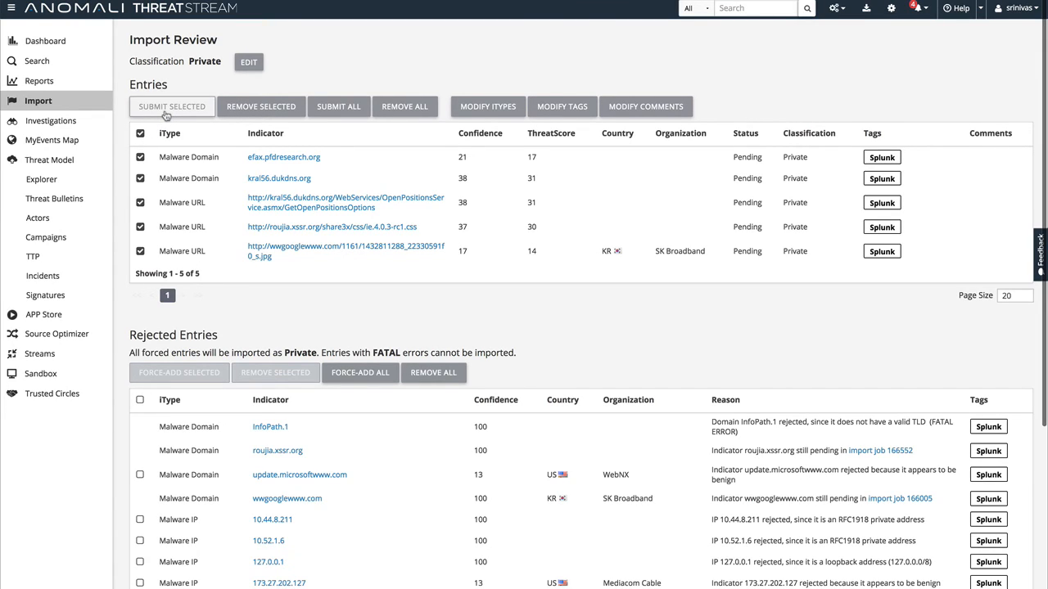
left_click(170, 106)
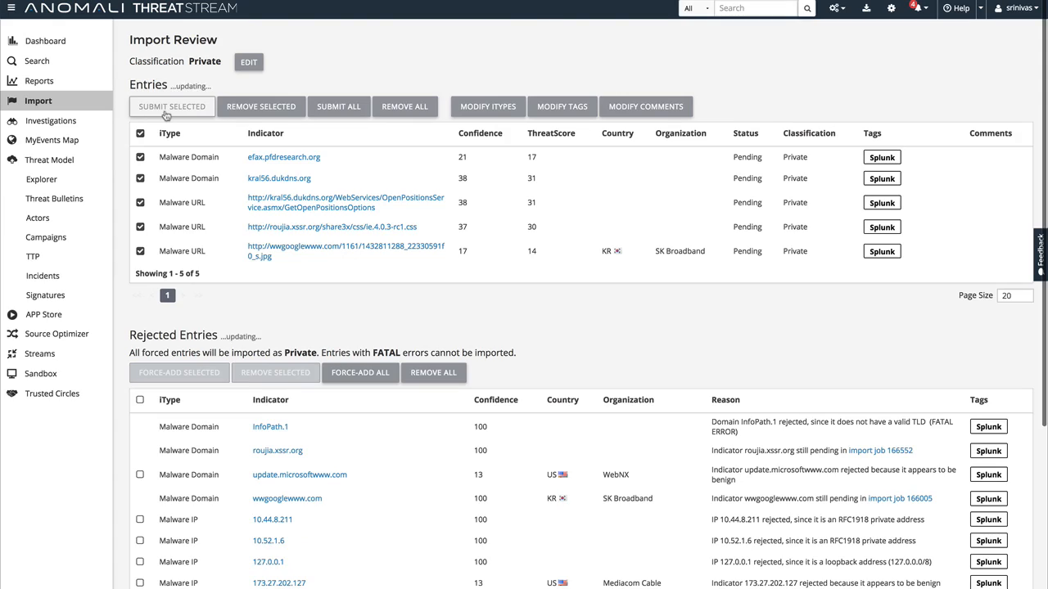